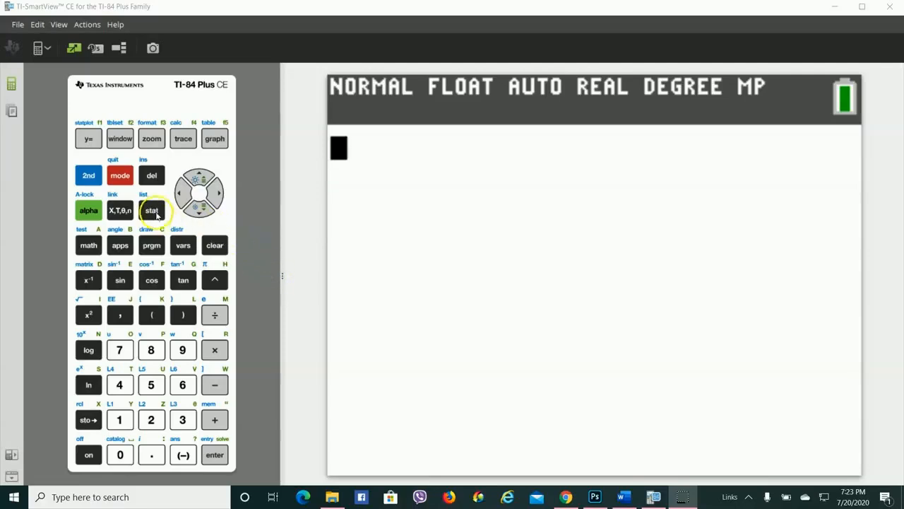
Step: Open the STAT list editor and move to the L2 header, showing the old L1/L2 data
click(151, 210)
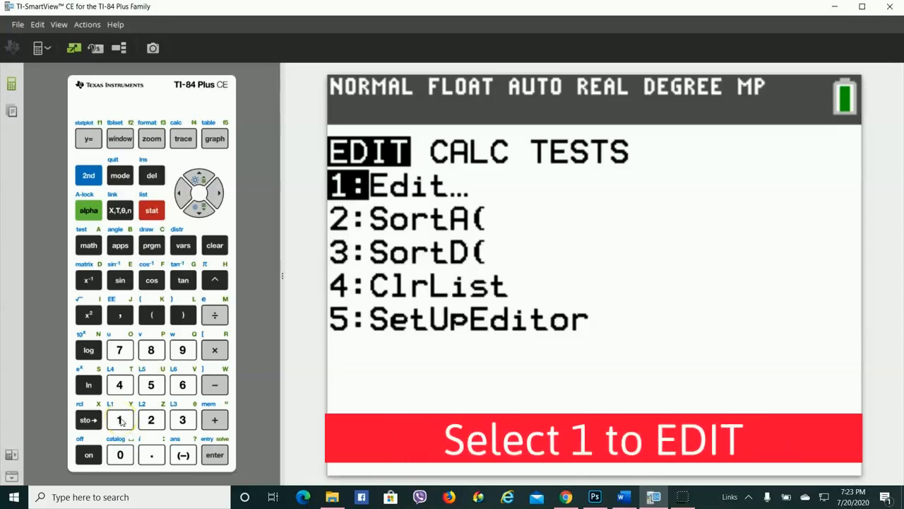
click(120, 419)
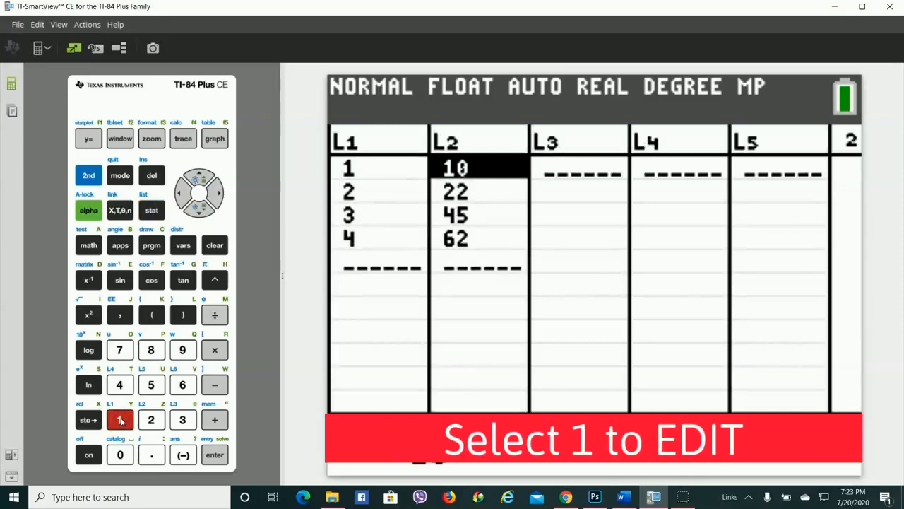
click(119, 419)
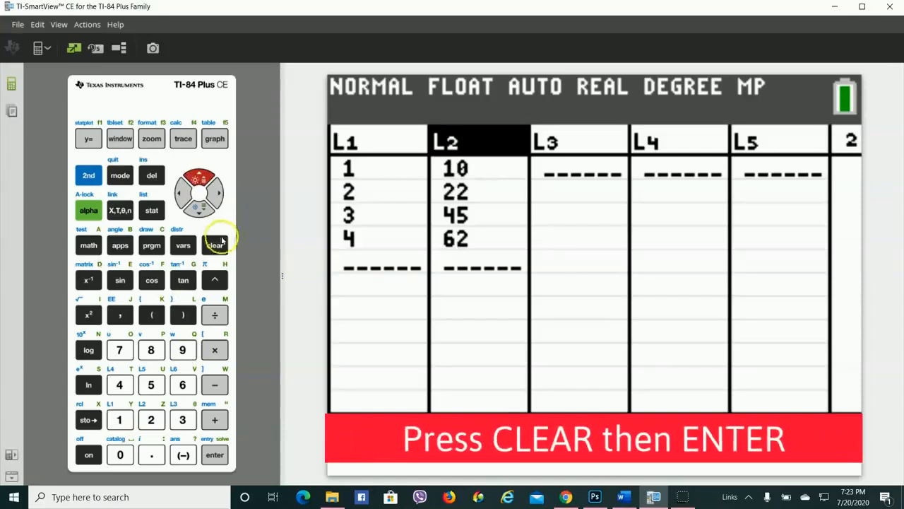
Step: Clear the old values from L2 (10, 22, 45, 62) and from L1 (1–4)
click(215, 454)
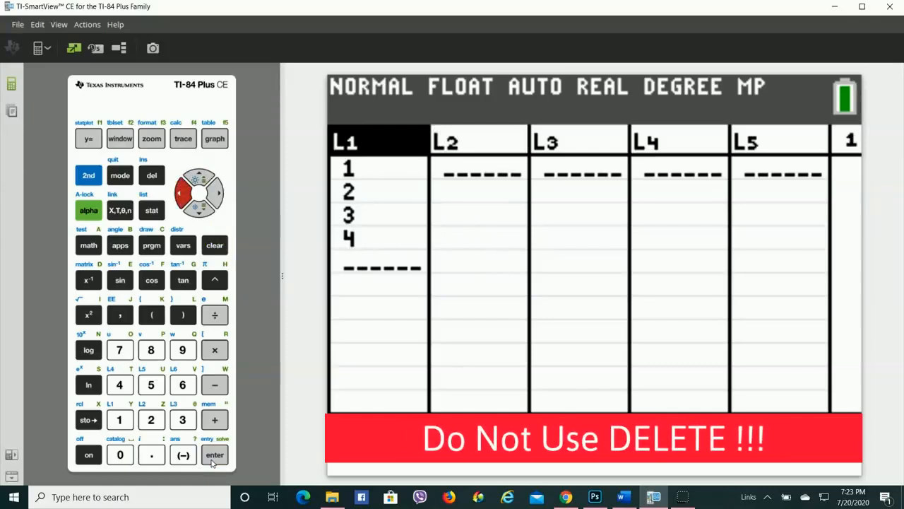
mouse_move(243, 380)
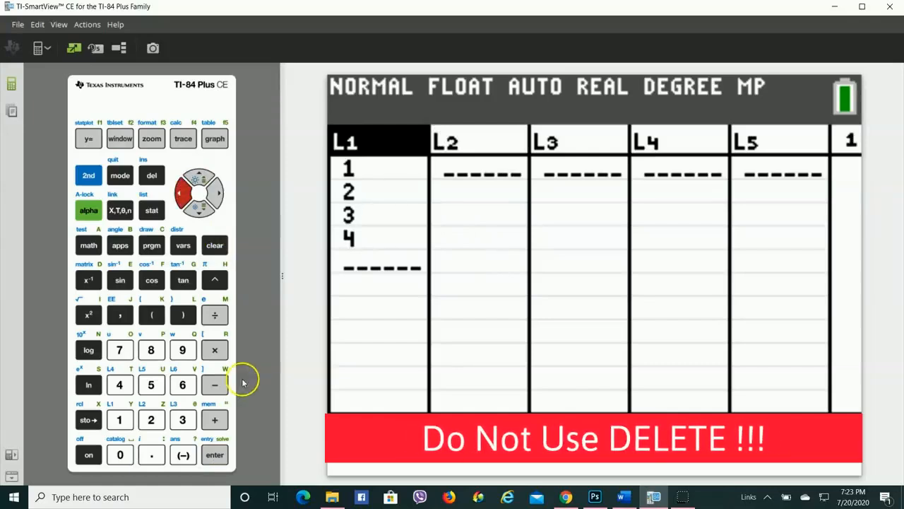
click(215, 245)
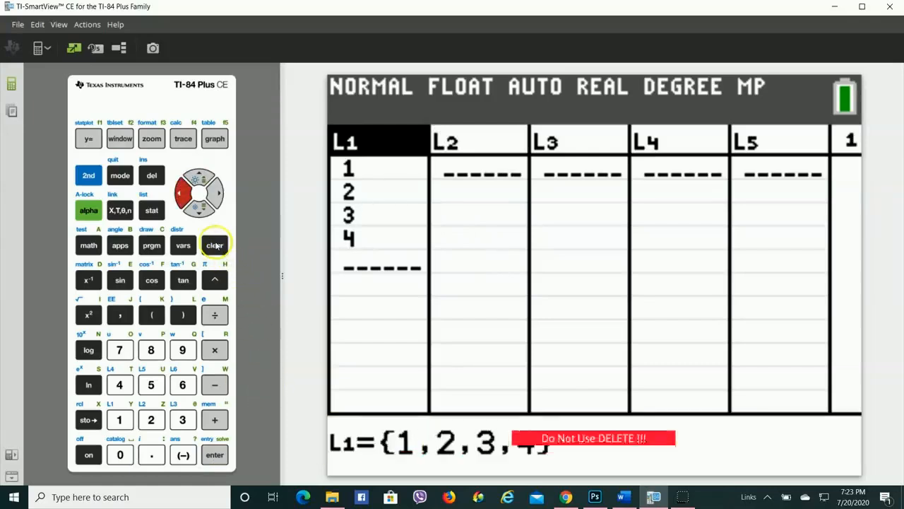
click(214, 245)
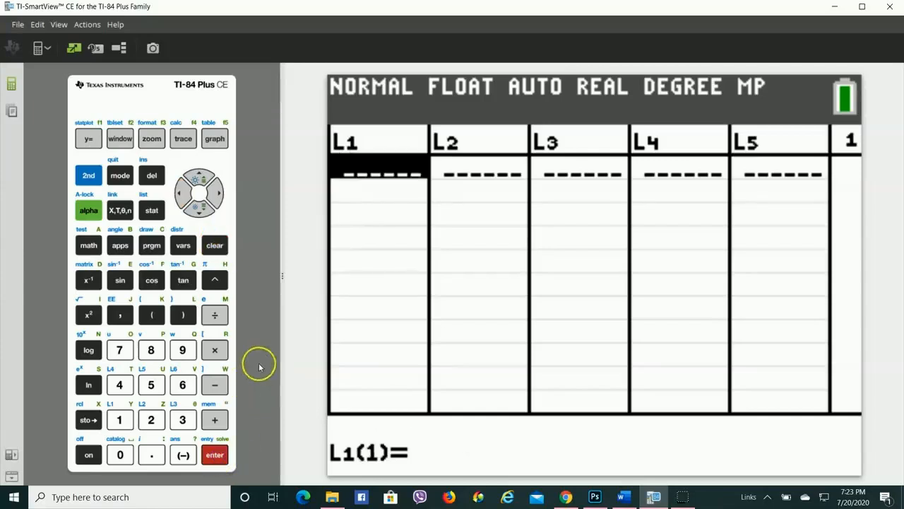
mouse_move(267, 356)
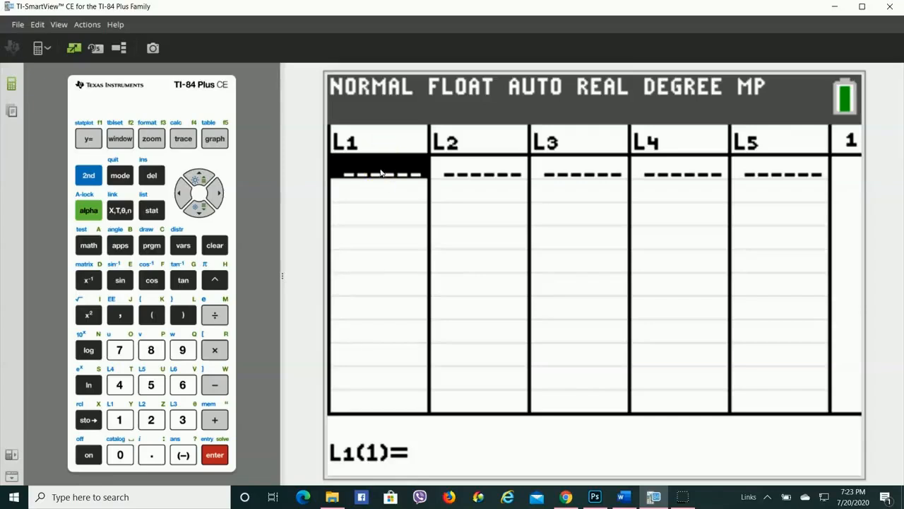
Step: Enter months 1–12 into L1 and twelve temperatures, 39 through 44.2, into L2
key(enter)
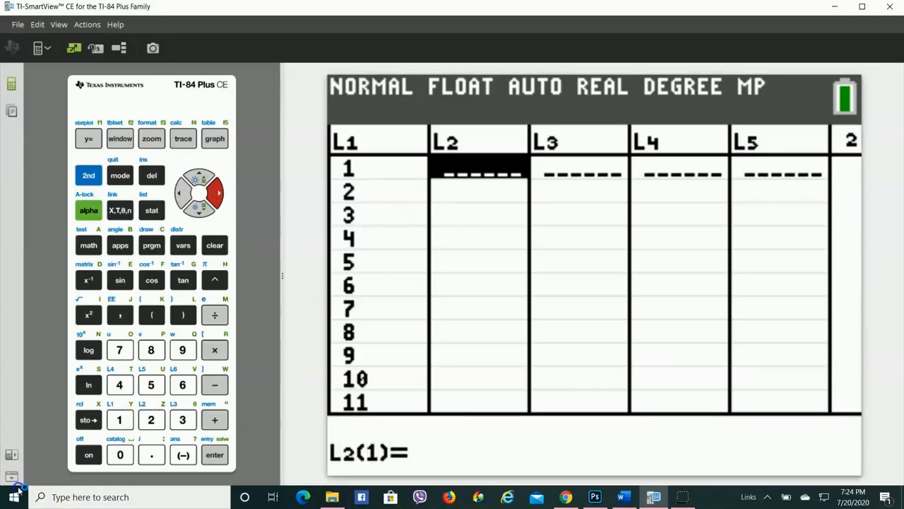
click(182, 419)
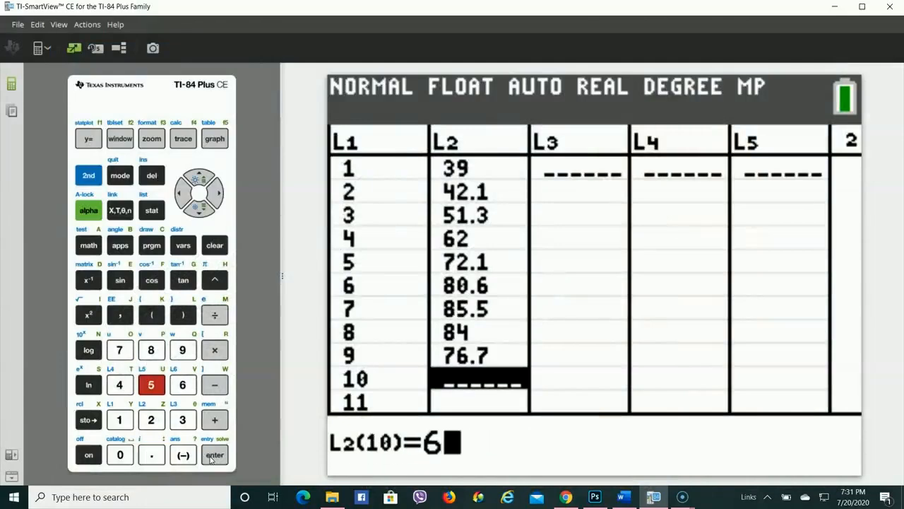
click(214, 454)
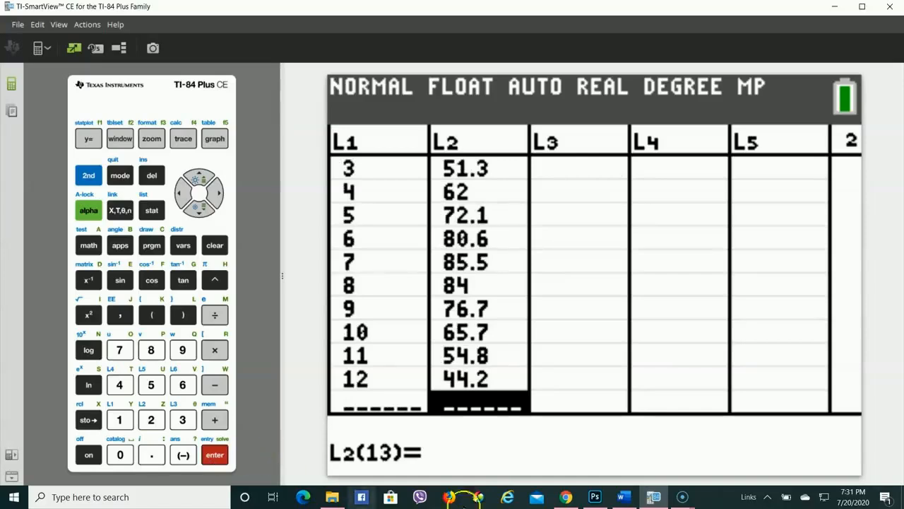
mouse_move(218, 210)
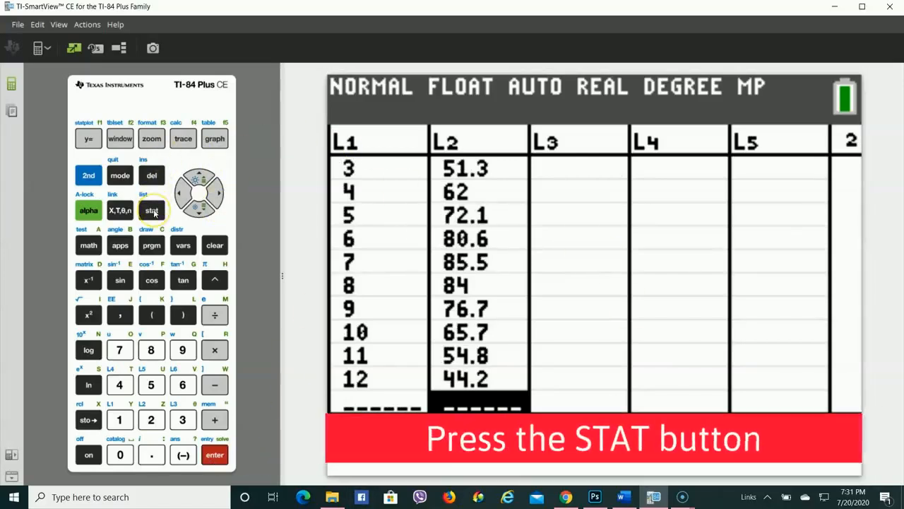
Step: Run QuadReg on L1 and L2, giving a≈−1.394, b≈19.477, c≈12.091
click(151, 210)
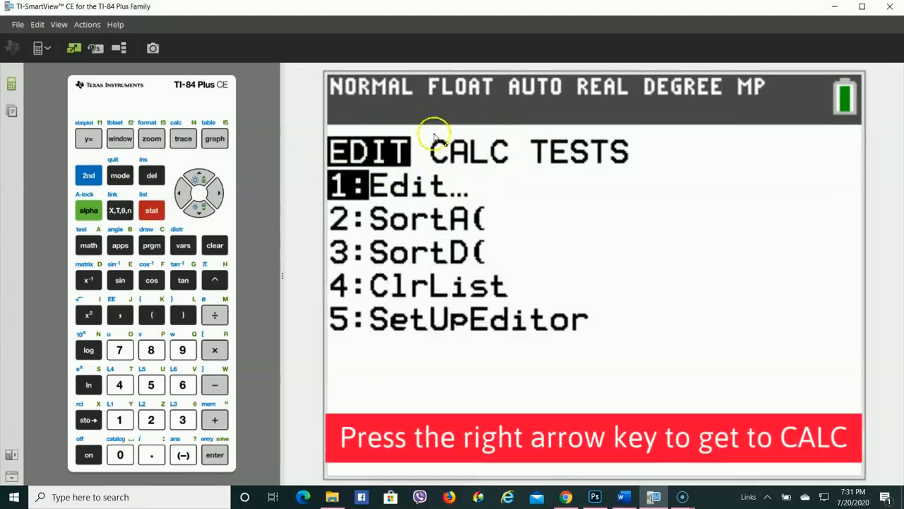
mouse_move(230, 194)
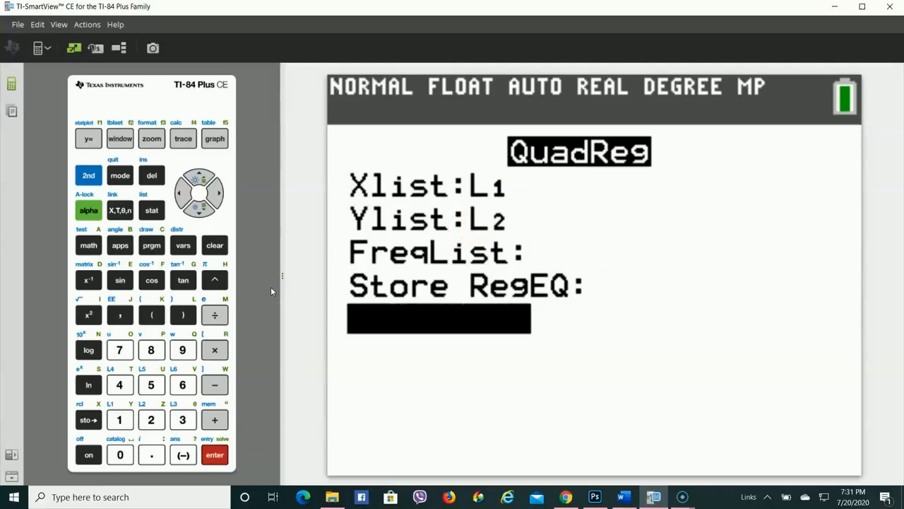
click(215, 455)
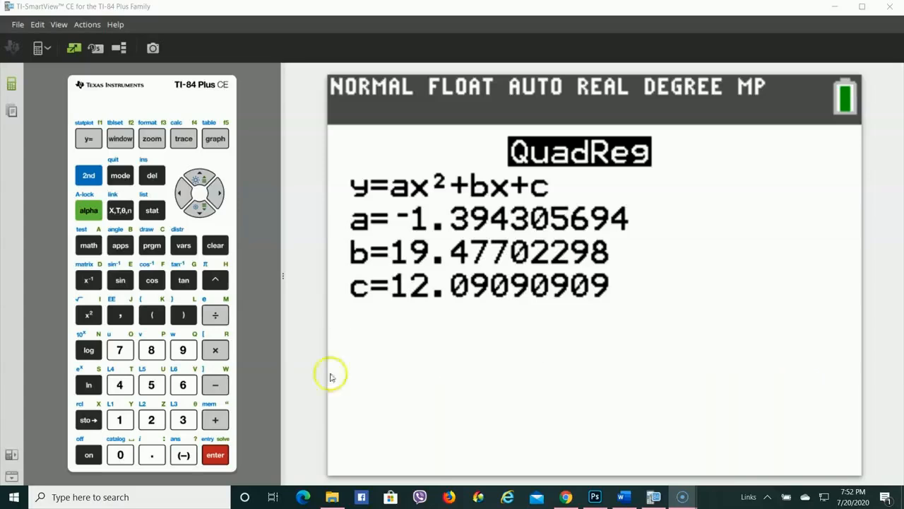
Step: On the Y= screen, complete Y1 as −1.39X²+19.48X+12.09
click(89, 138)
text(-1.39)
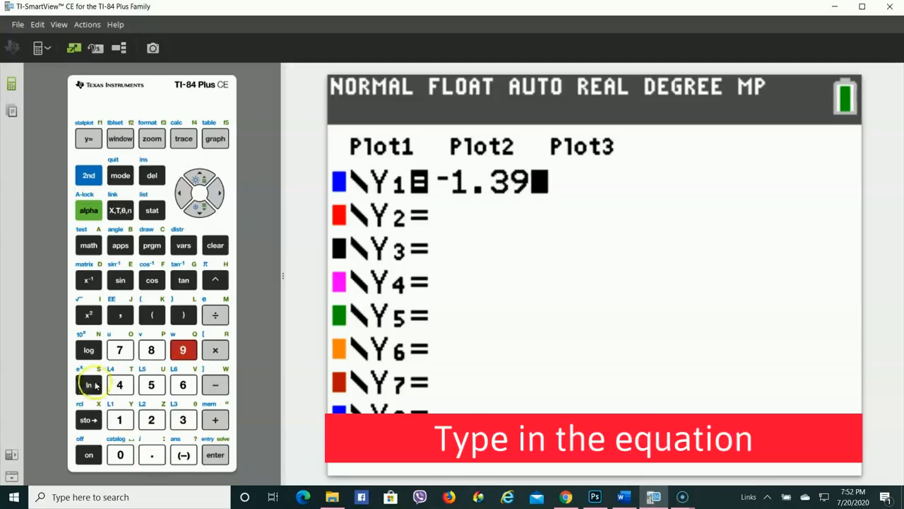
click(89, 314)
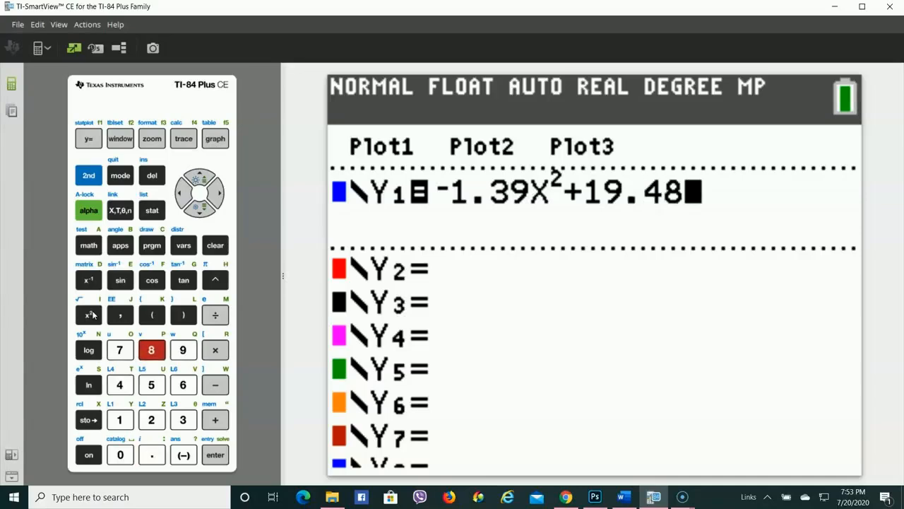
click(120, 210)
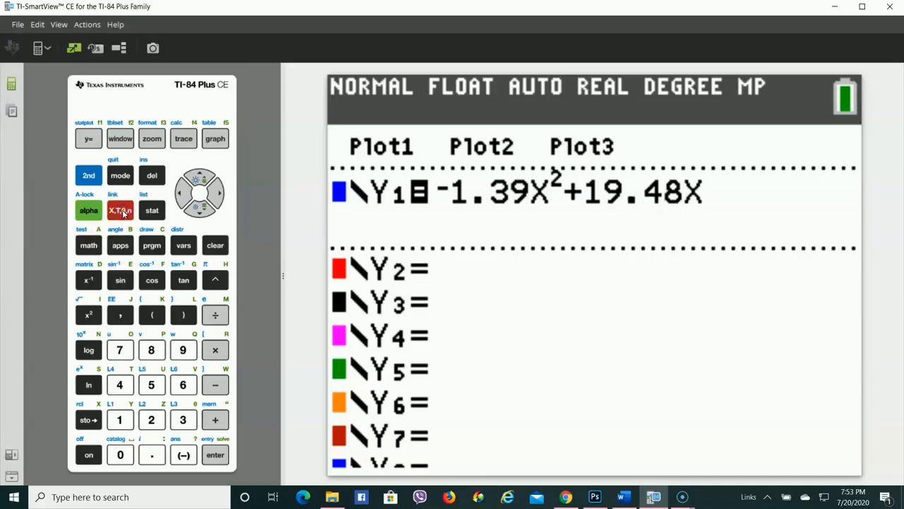
click(151, 419)
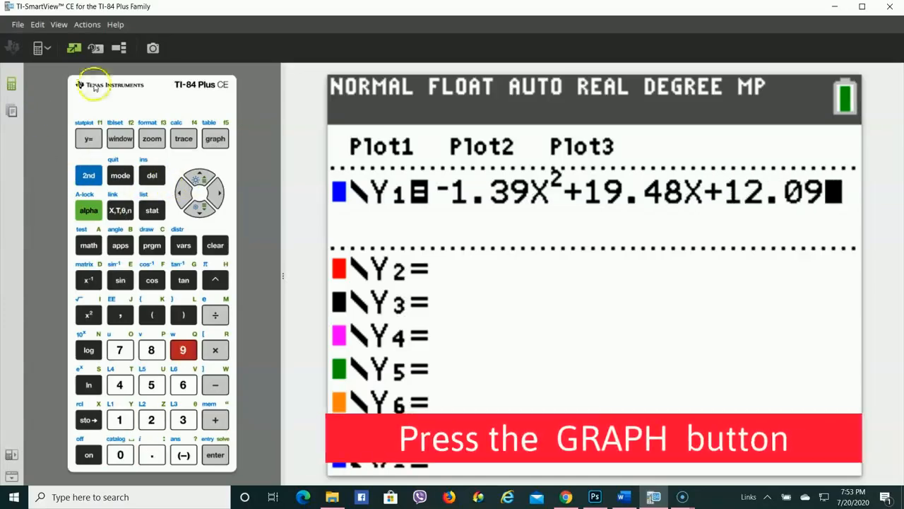
Step: Graph Y1 in the standard −10 to 10 window, then bring up the WINDOW screen
click(215, 138)
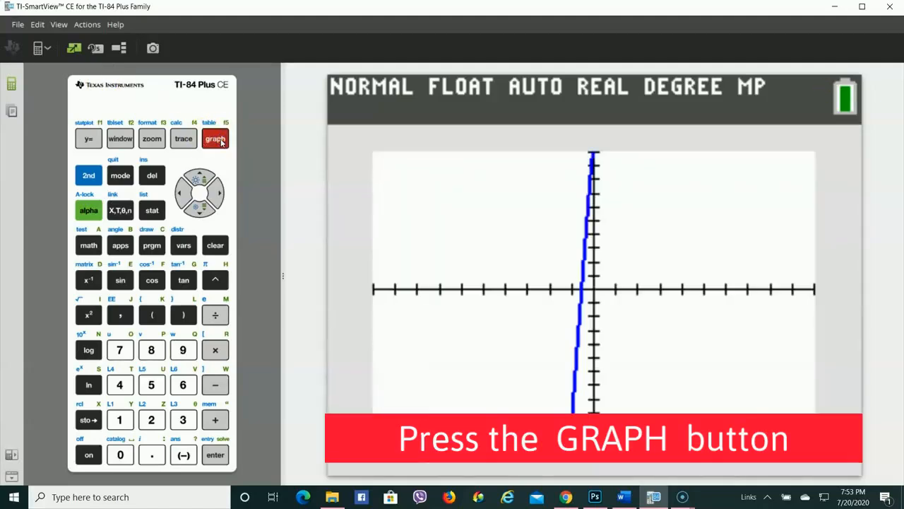
click(215, 139)
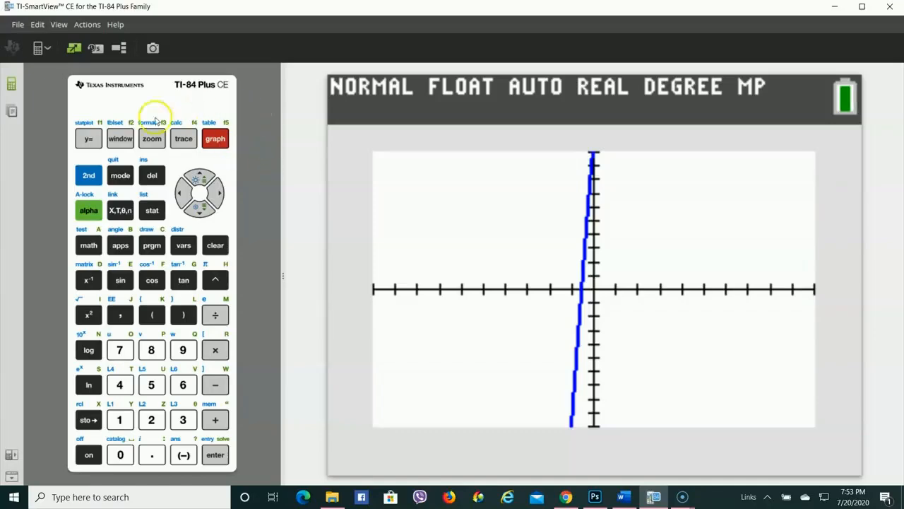
click(120, 138)
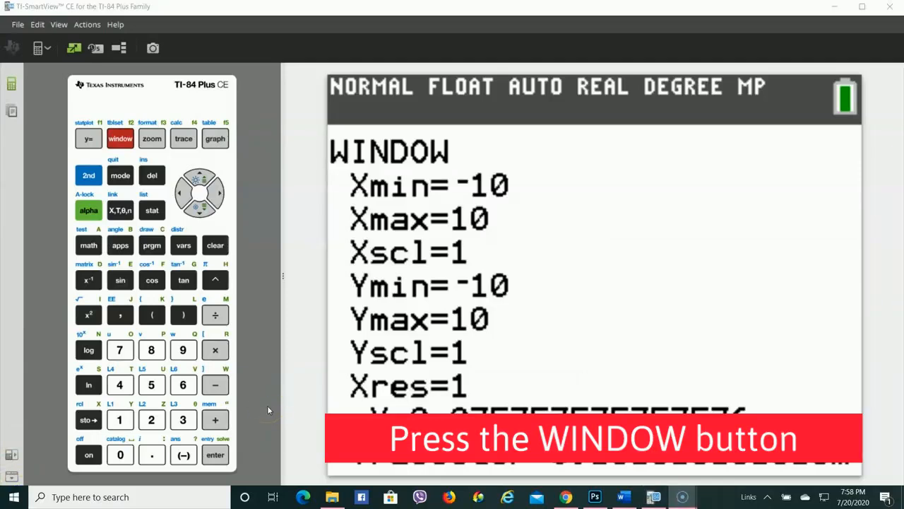
Step: Set Xmin 0, Xmax 13, Ymin 0, Ymax 90, Yscl 10, and regraph
click(120, 139)
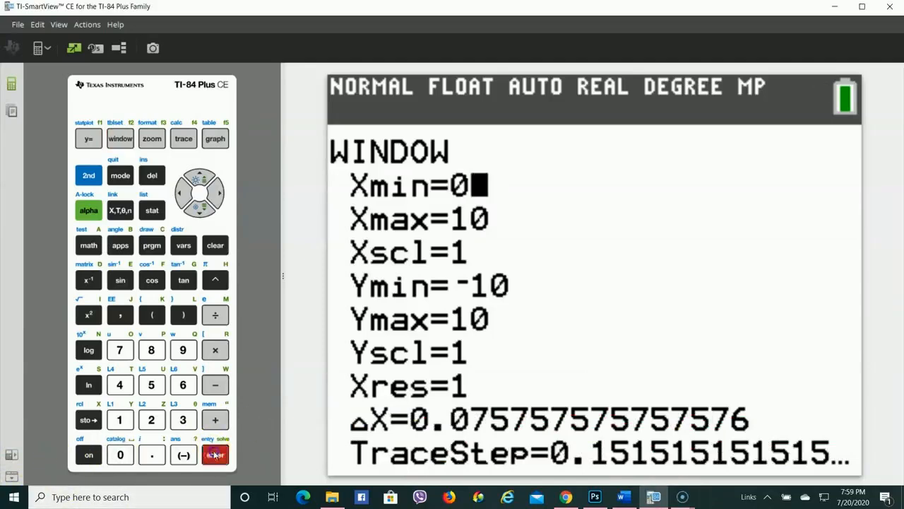
click(119, 419)
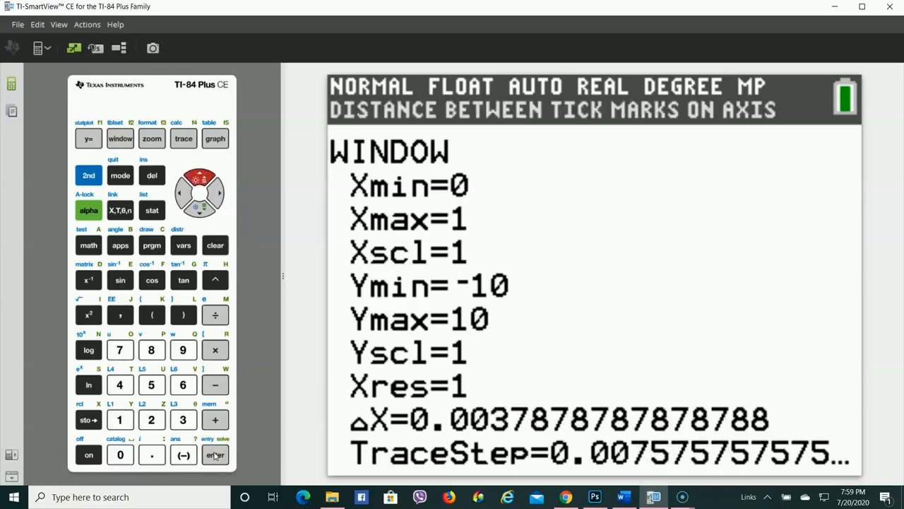
click(183, 419)
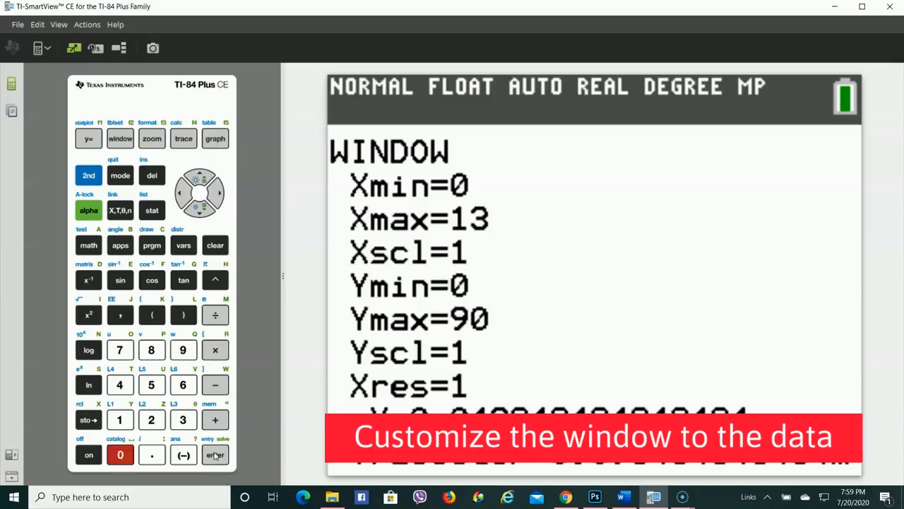
text(0)
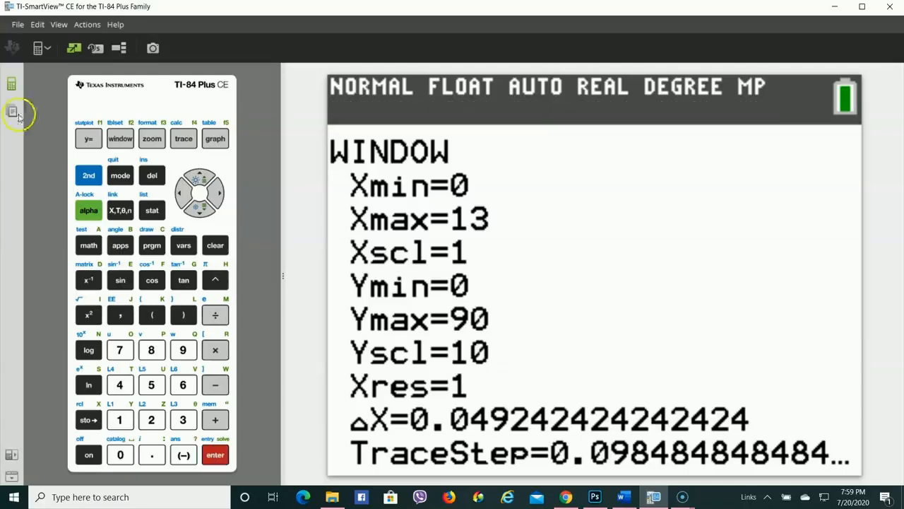
click(215, 138)
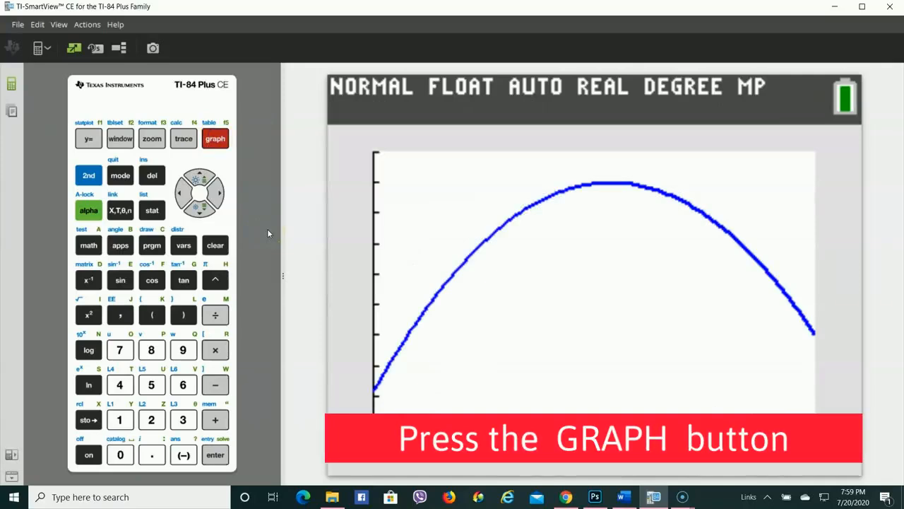
click(215, 138)
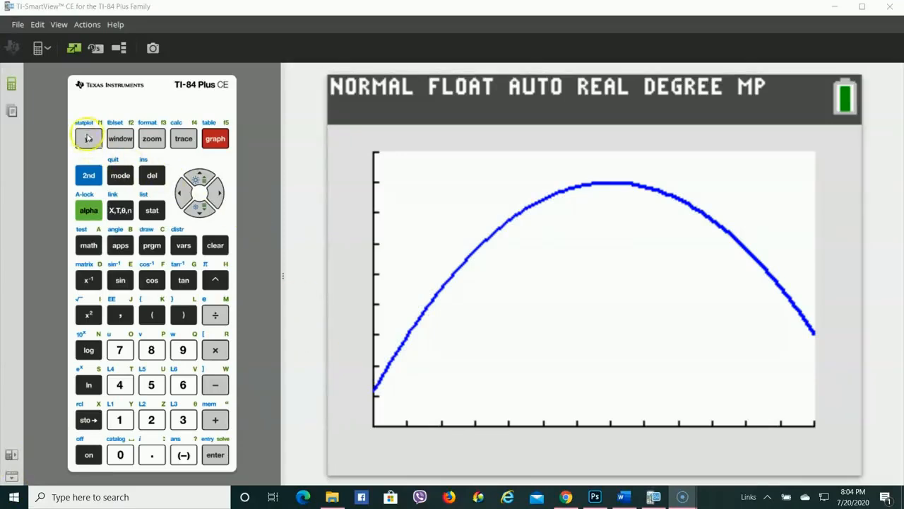
mouse_move(95, 128)
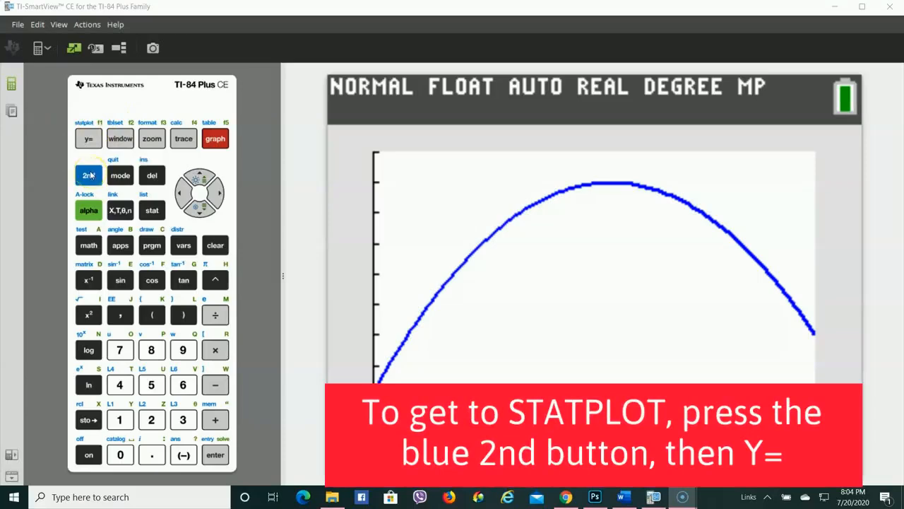
Step: Turn on Plot1 as an L1/L2 scatter plot and graph the points with the parabola
click(89, 176)
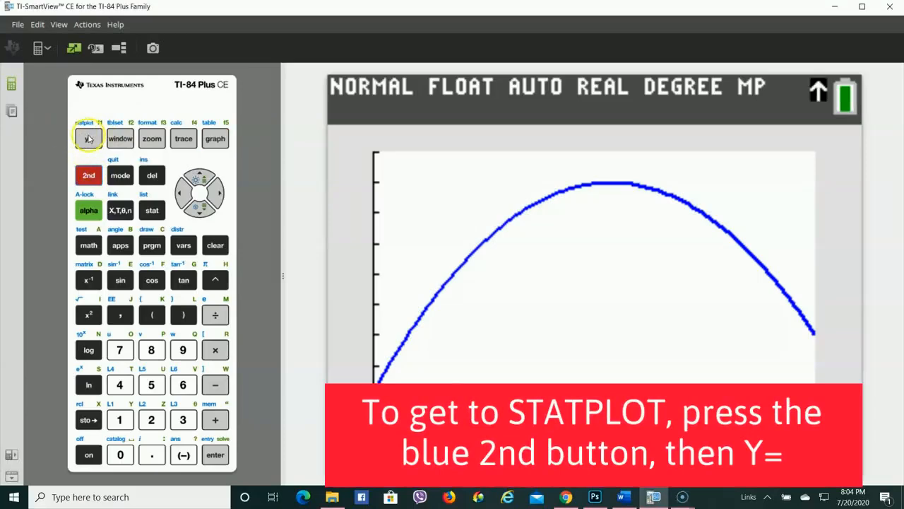
click(88, 138)
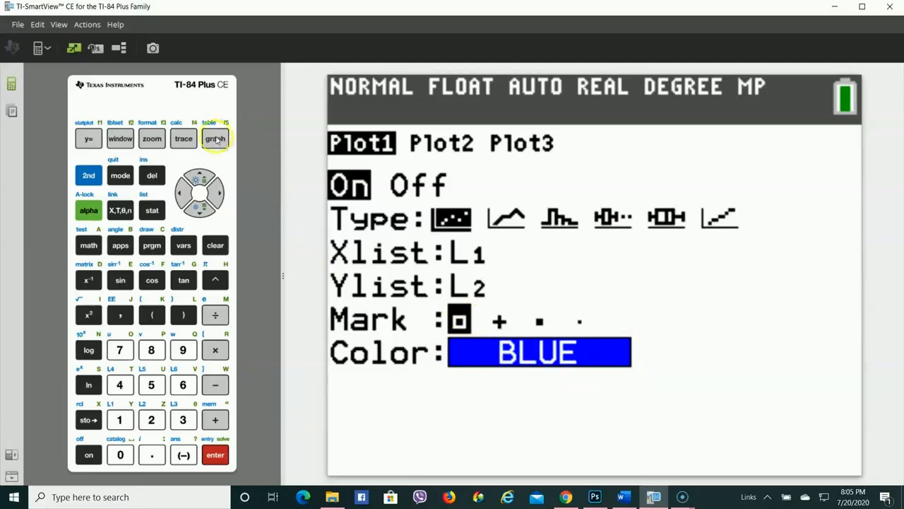
click(215, 138)
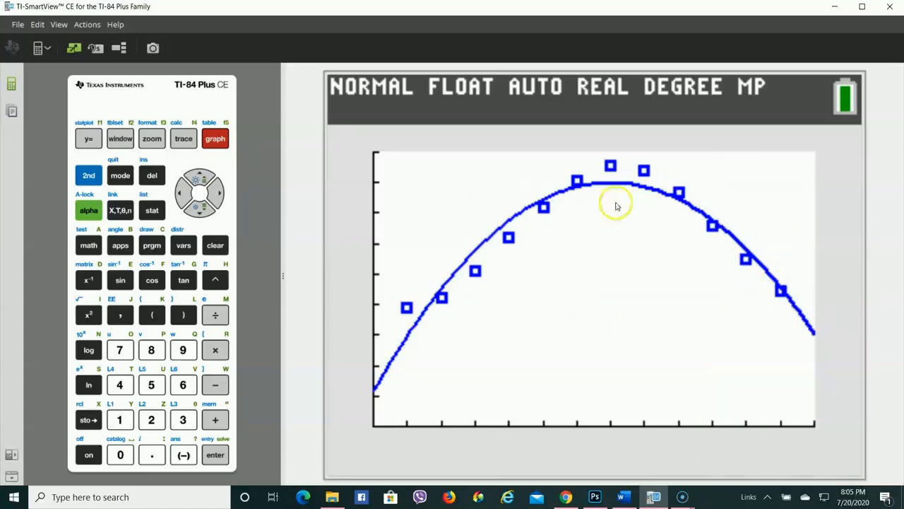
mouse_move(577, 288)
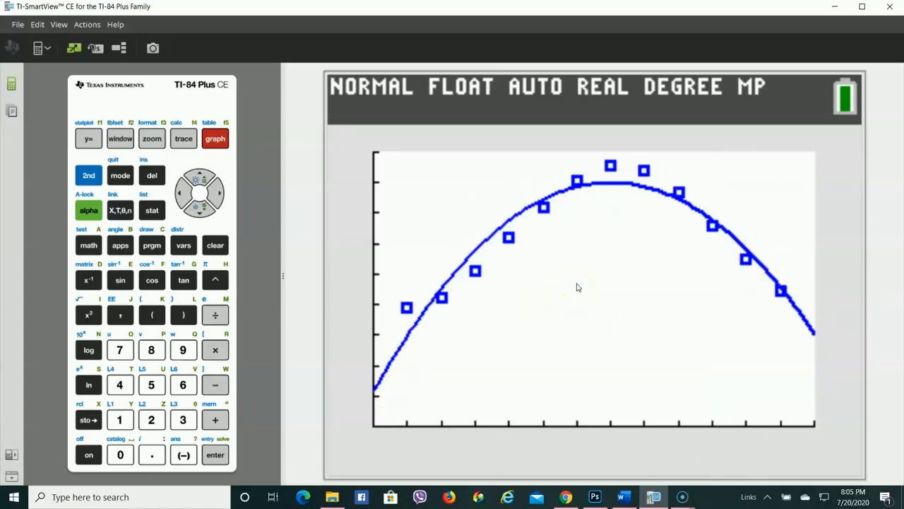